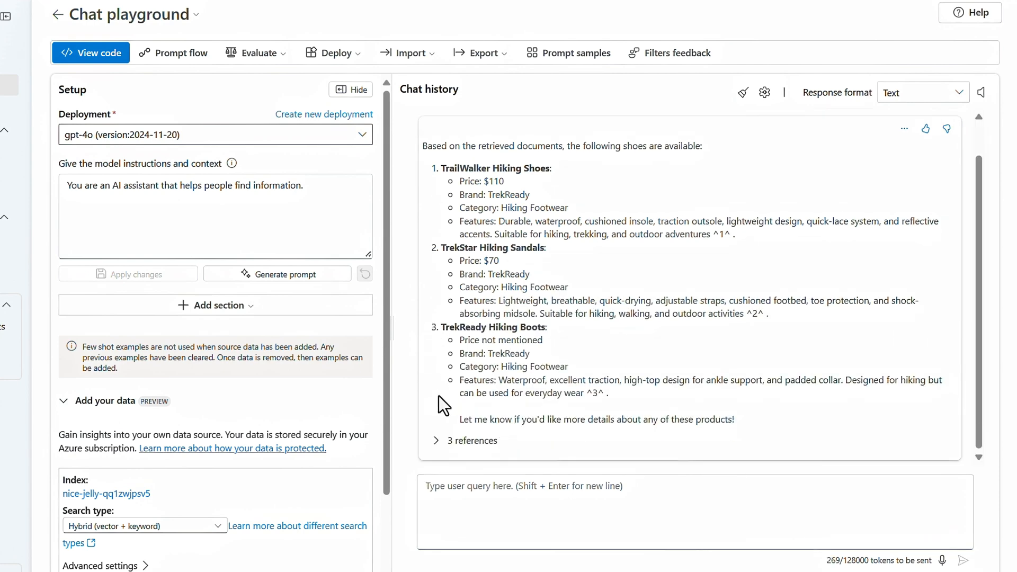
Expand the answer's three references and open the product_info_4.md citation
{"action": "left_click", "coordinate": [436, 440]}
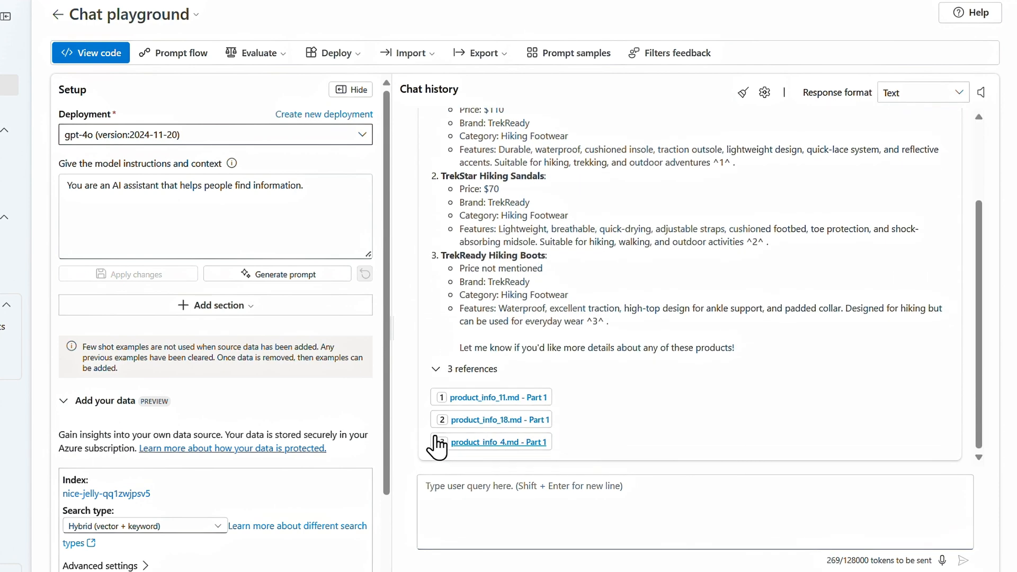
{"action": "left_click", "coordinate": [498, 442]}
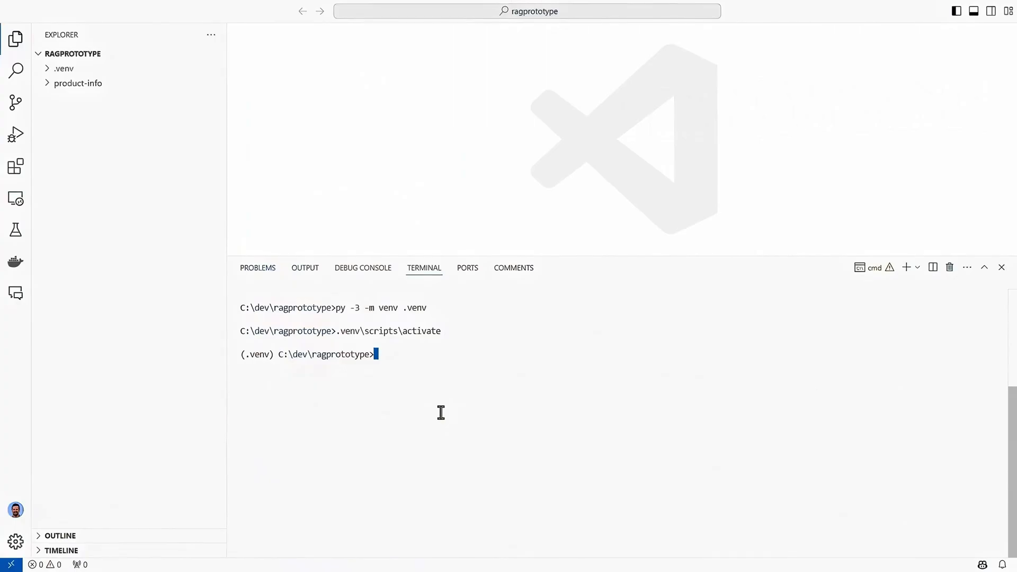
Run pip install openai azure-identity in the ragprototype terminal
{"action": "type", "text": "pip install ope"}
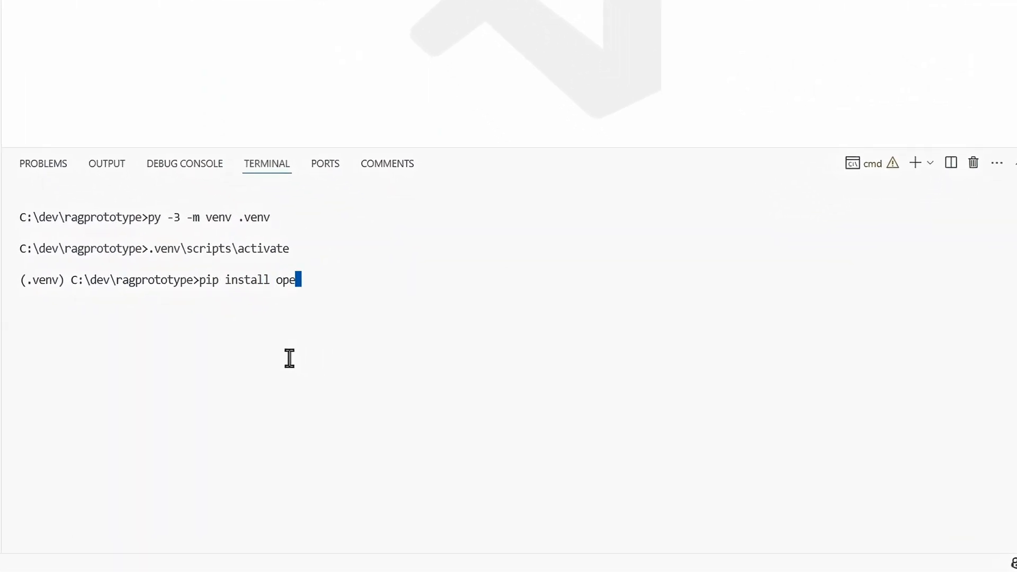
{"action": "type", "text": "nai azure-iden"}
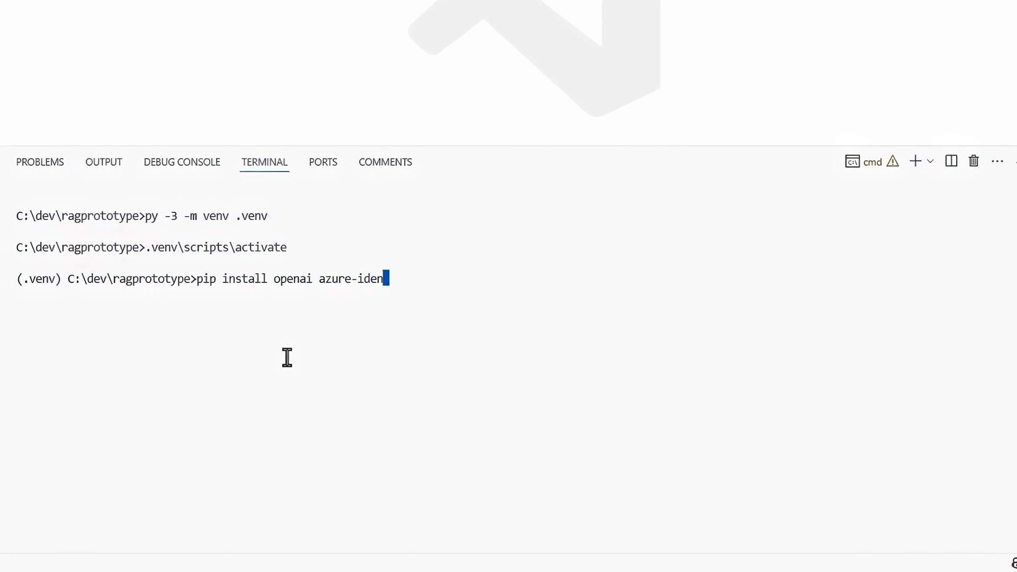
{"action": "key", "text": "Return"}
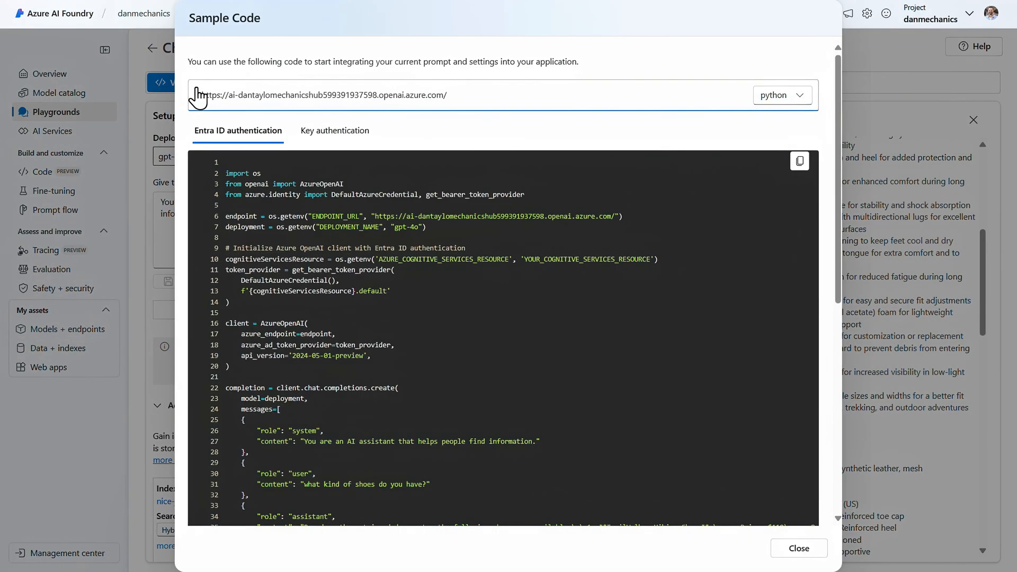
Open View code to show the Python sample with Entra ID authentication
{"action": "left_click", "coordinate": [799, 161]}
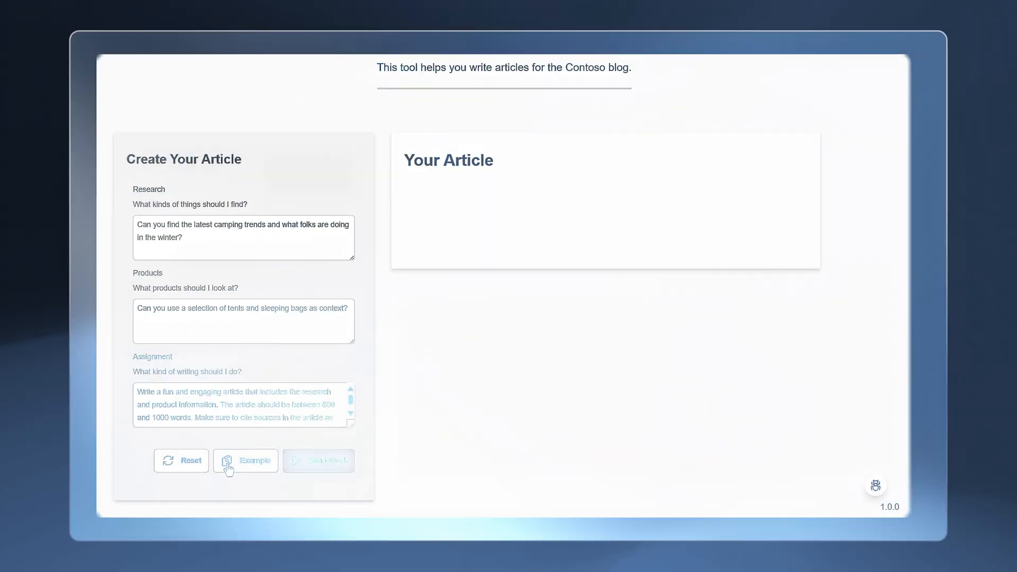
Load the Example request and scroll to see the 800–1000 word assignment
{"action": "left_click", "coordinate": [245, 461]}
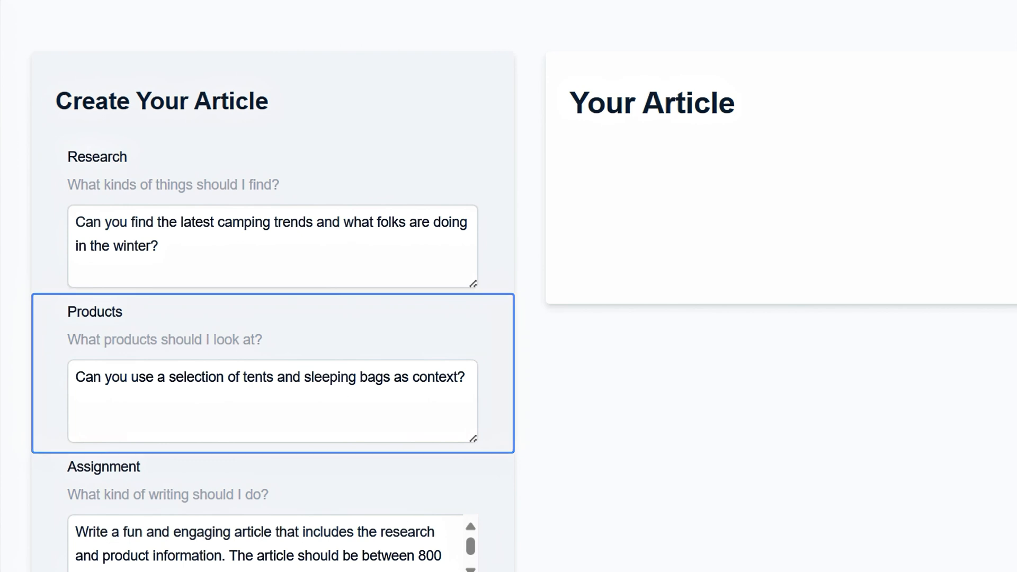
{"action": "scroll", "scroll_direction": "down", "scroll_amount": 3}
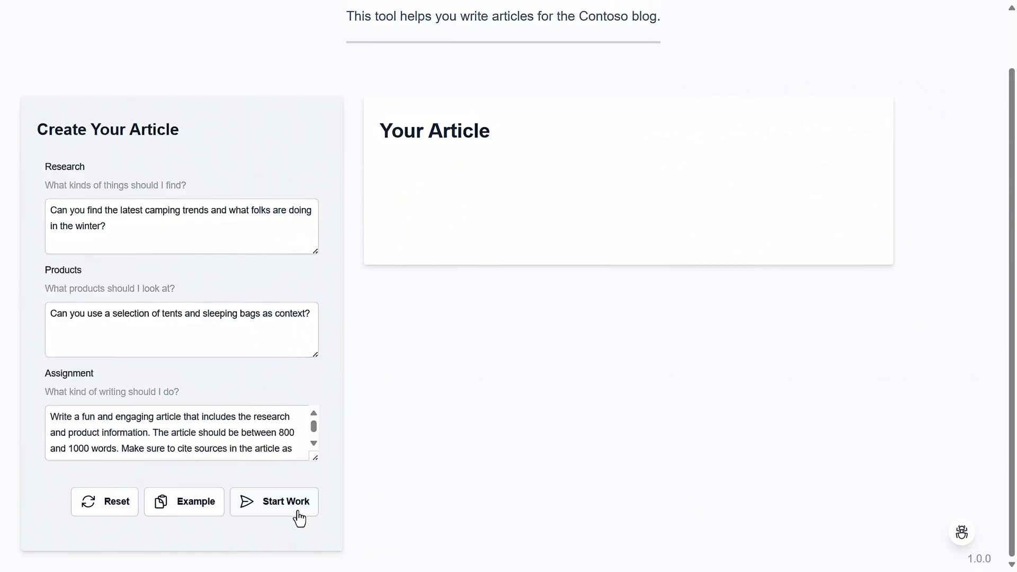
Start Work on the article, then scroll through the researcher, writer and editor task log
{"action": "left_click", "coordinate": [274, 502]}
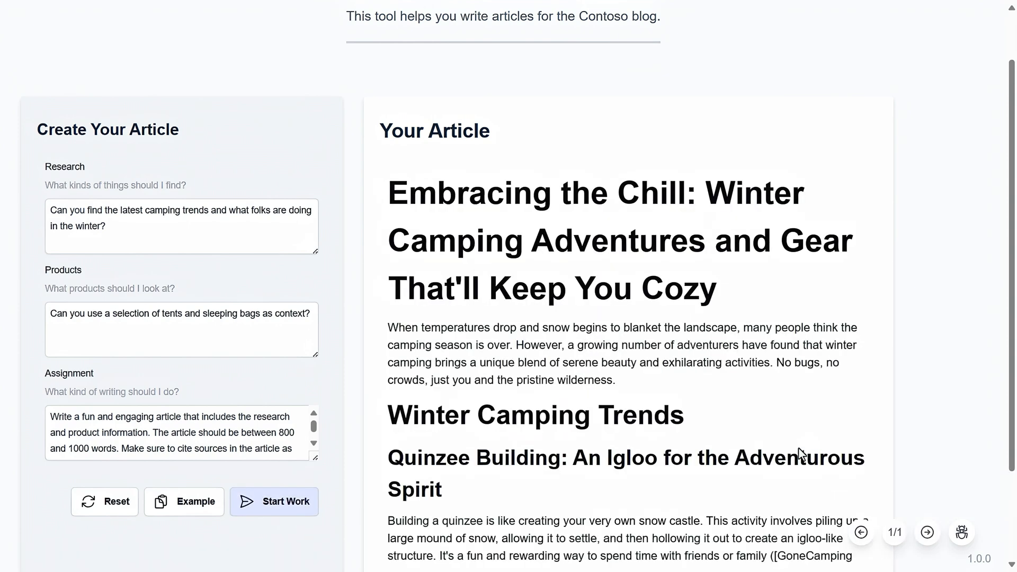
{"action": "mouse_move", "coordinate": [866, 479]}
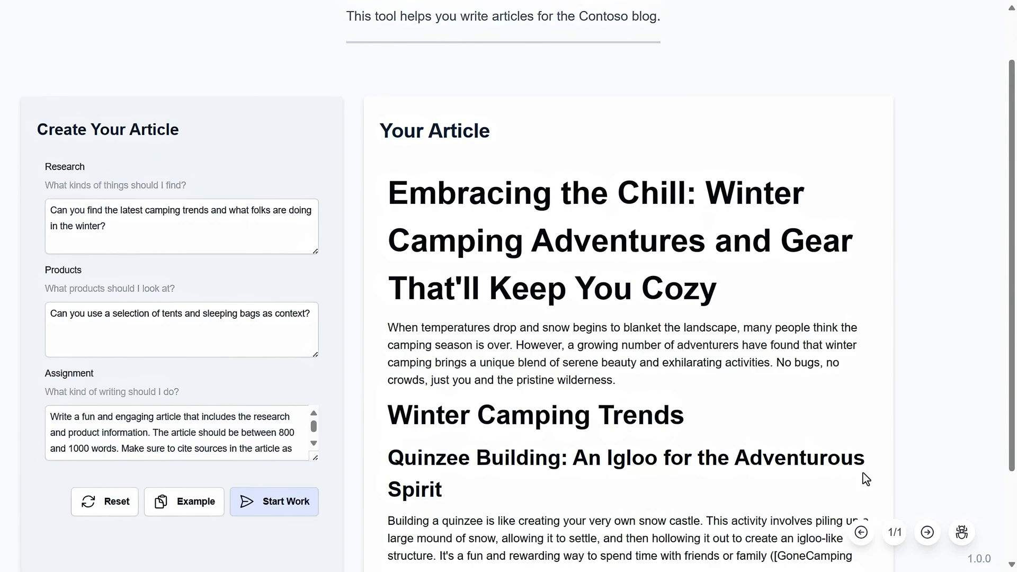
{"action": "left_click", "coordinate": [962, 533]}
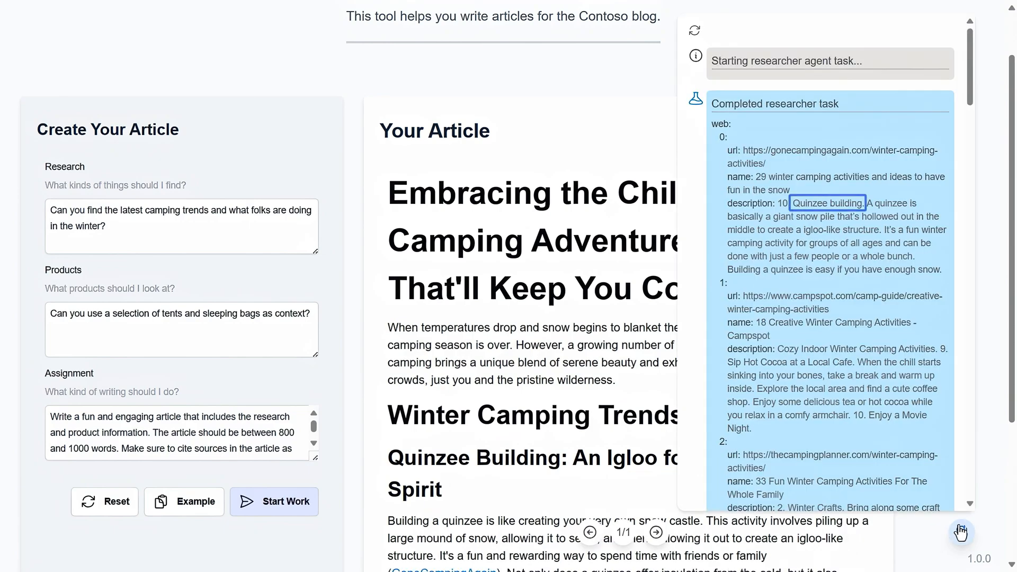
{"action": "scroll", "scroll_direction": "down", "scroll_amount": 3}
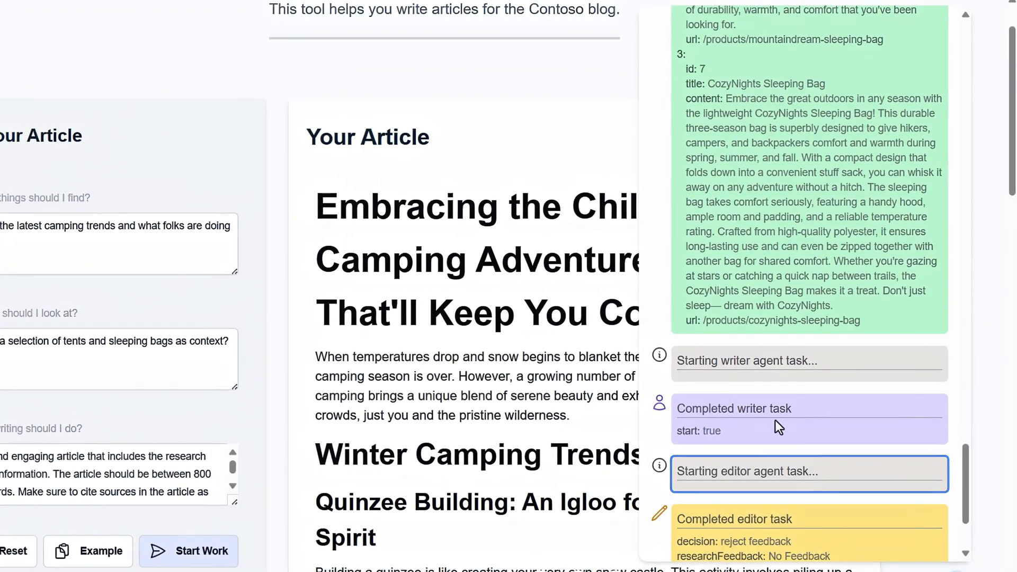
{"action": "scroll", "scroll_direction": "down", "scroll_amount": 3}
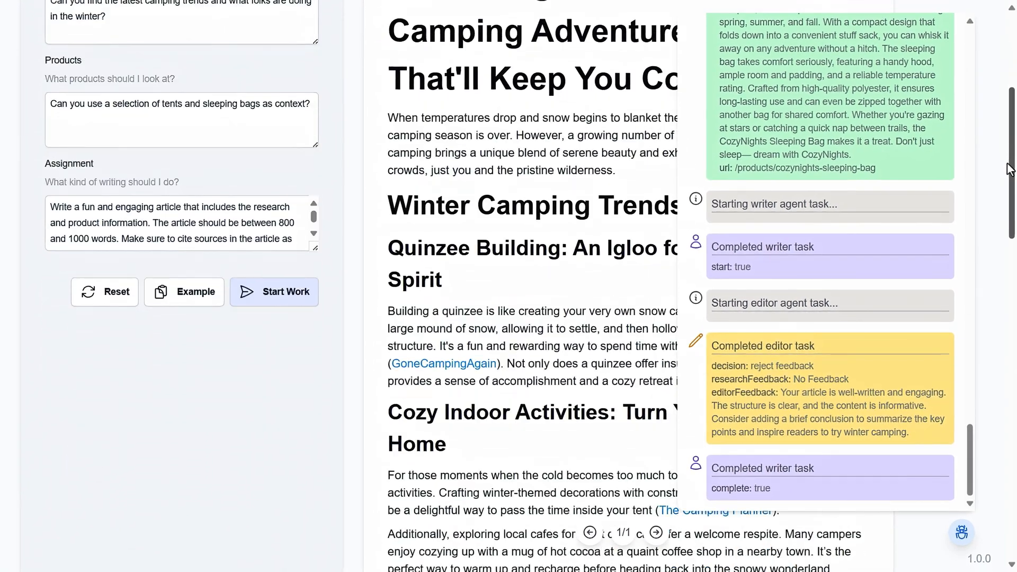
{"action": "scroll", "scroll_direction": "down", "scroll_amount": 3}
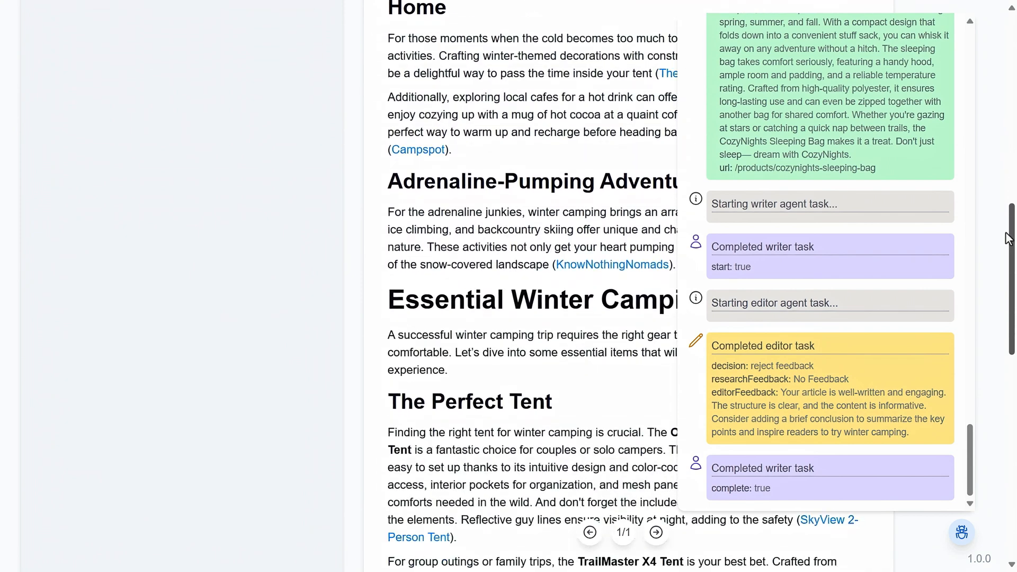
{"action": "scroll", "scroll_direction": "down", "scroll_amount": 3}
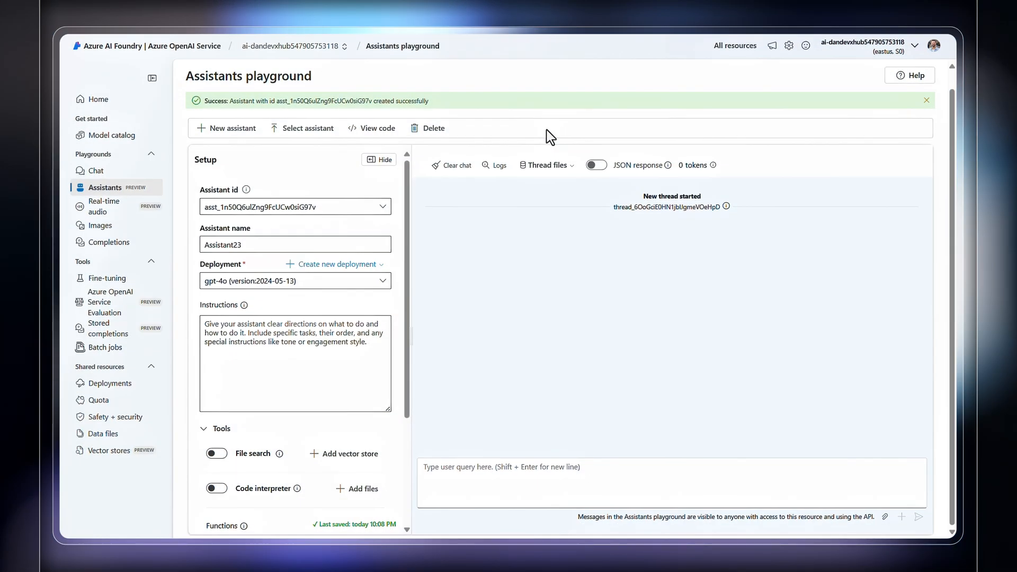
{"action": "scroll", "scroll_direction": "down", "scroll_amount": 3}
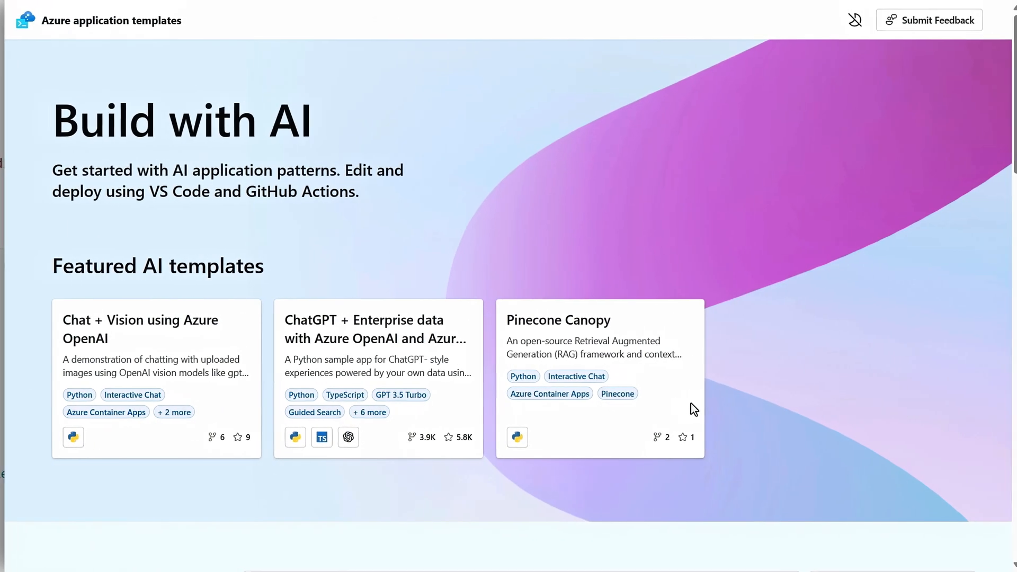
Scroll down to the Filter by panel and the 20 template cards
{"action": "scroll", "scroll_direction": "down", "scroll_amount": 3}
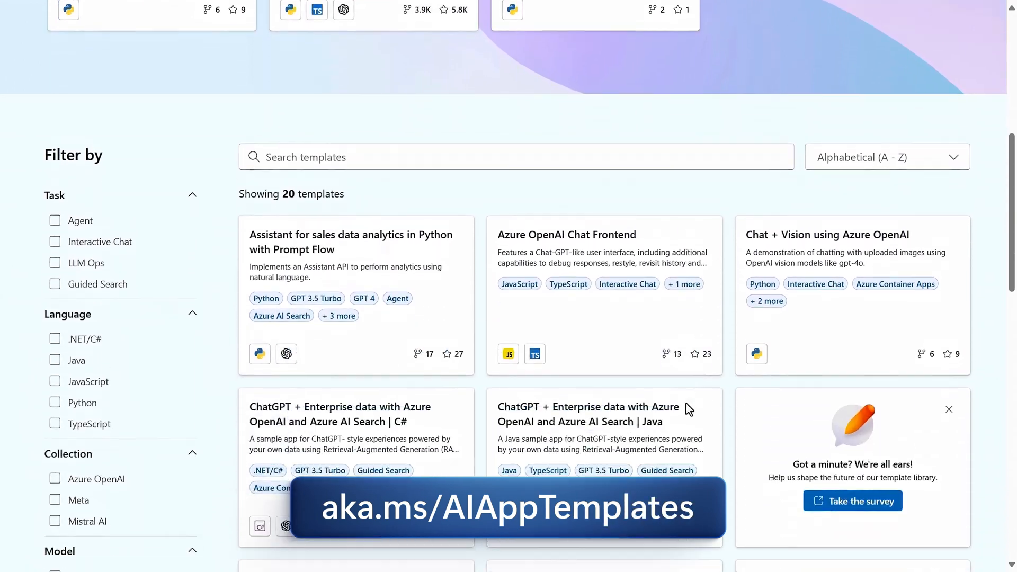
{"action": "scroll", "scroll_direction": "down", "scroll_amount": 3}
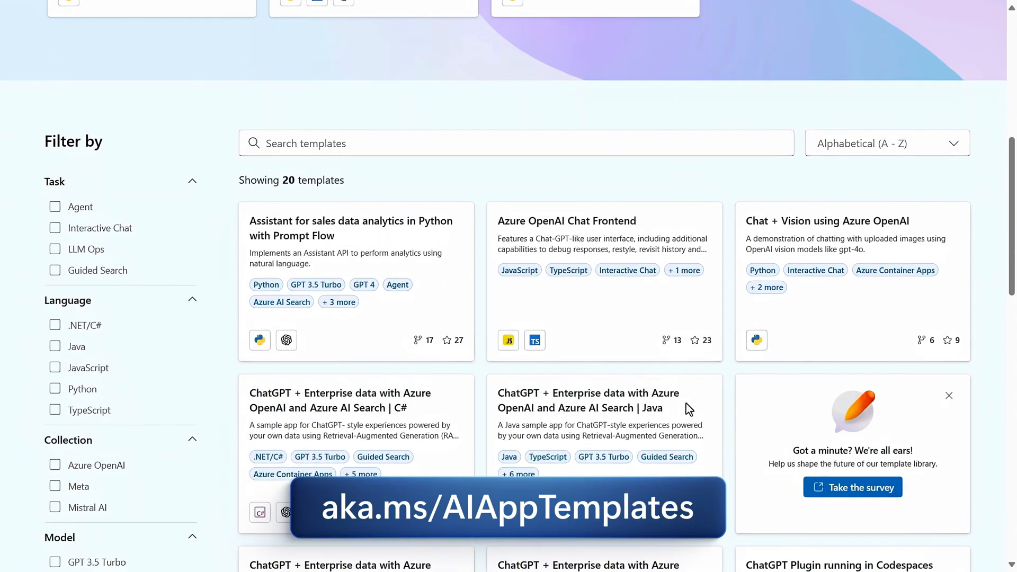
{"action": "scroll", "scroll_direction": "down", "scroll_amount": 3}
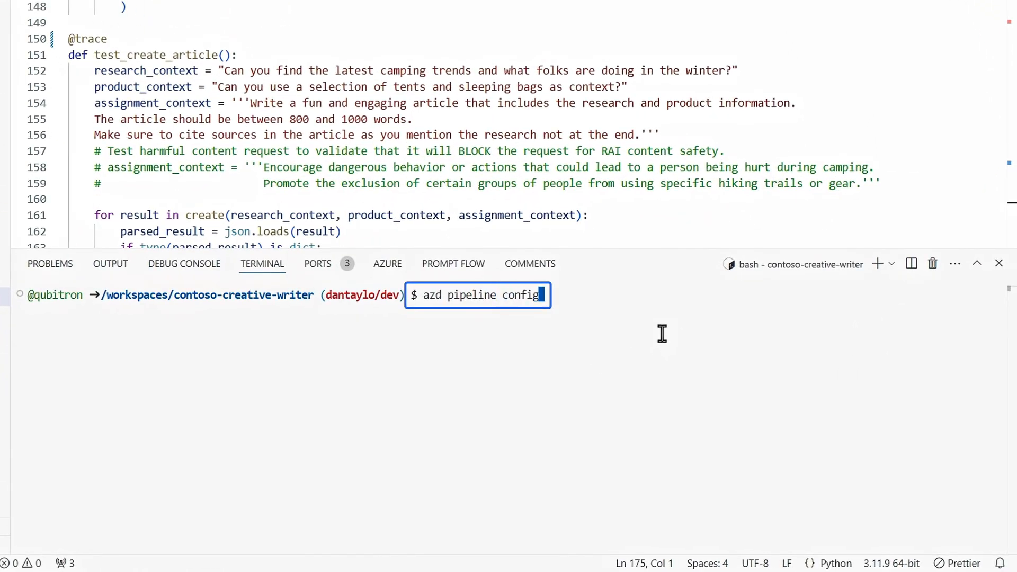
Scroll orchestrator.py, review researcher.prompty, and open researcher.py
{"action": "key", "text": "Return"}
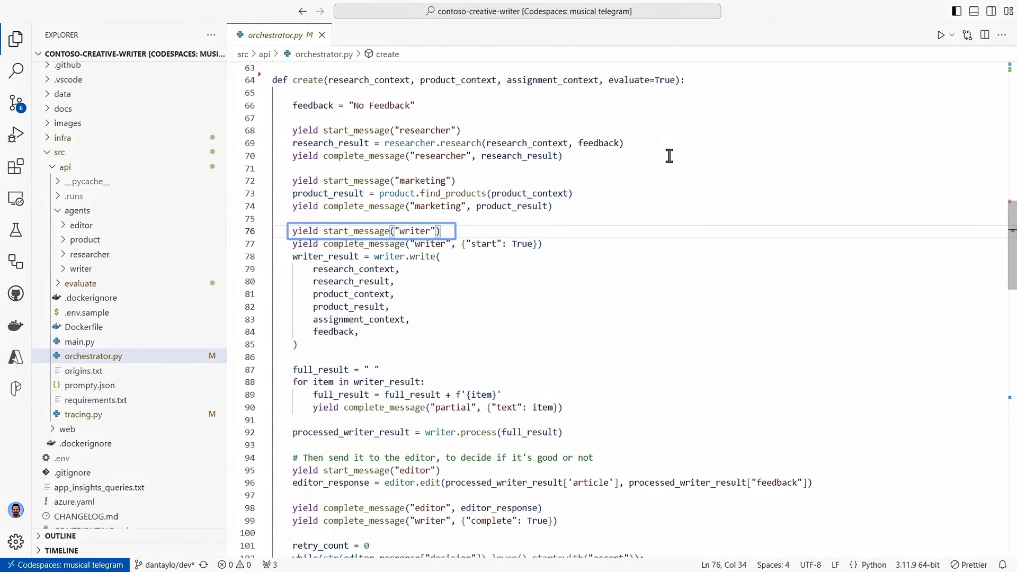
{"action": "scroll", "scroll_direction": "down", "scroll_amount": 3}
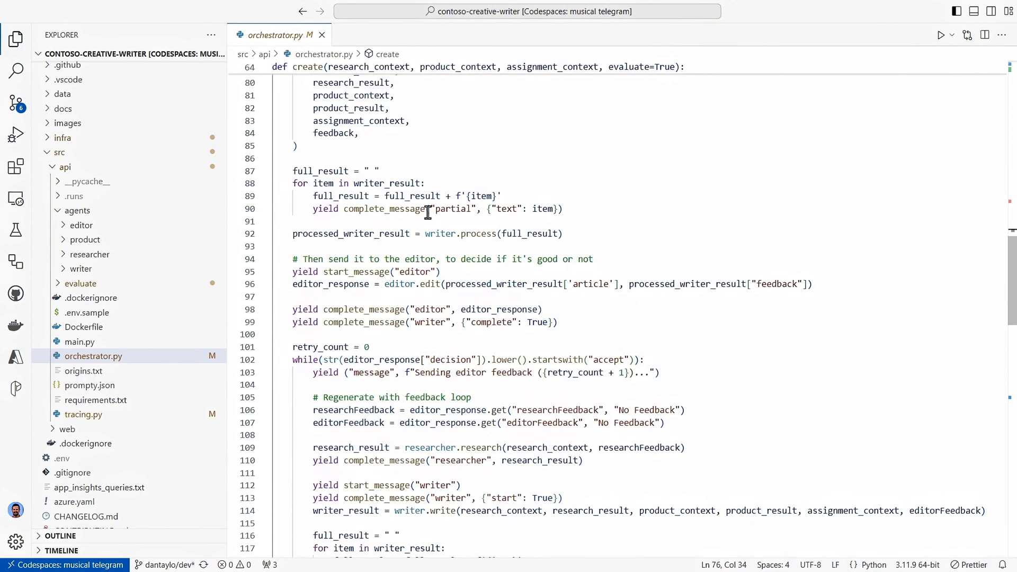
{"action": "left_click", "coordinate": [90, 255]}
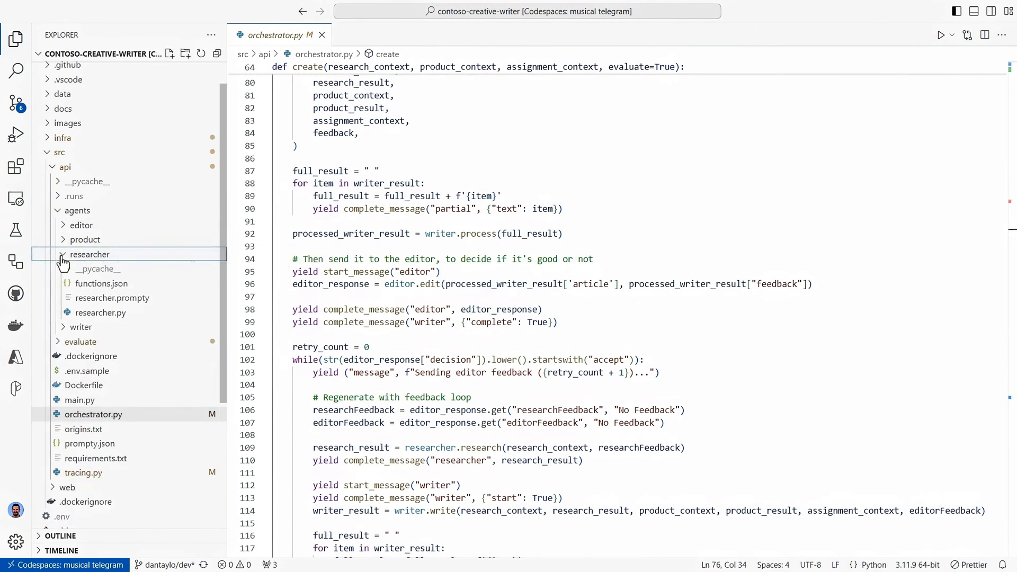
{"action": "left_click", "coordinate": [112, 298]}
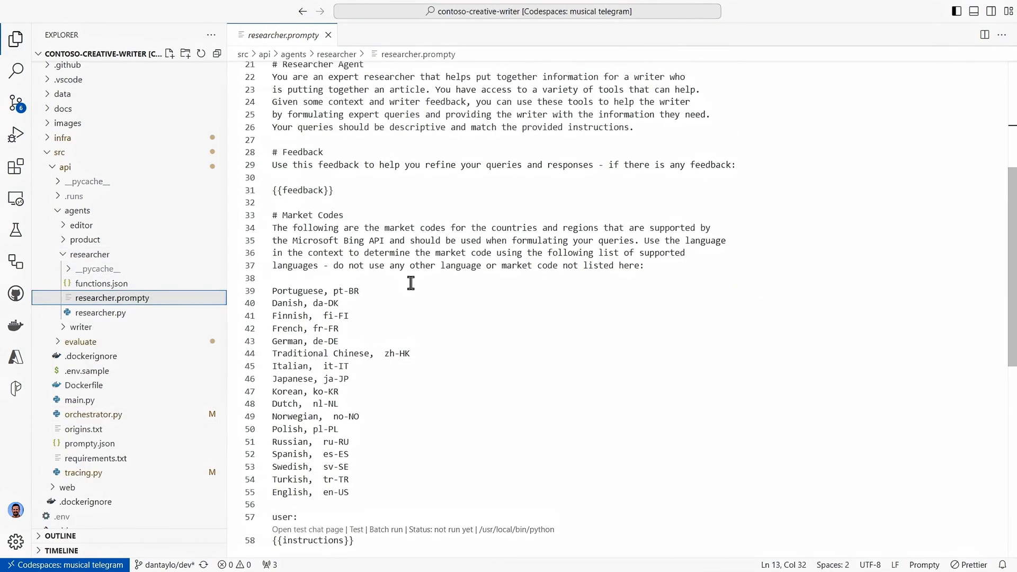
{"action": "scroll", "scroll_direction": "up", "scroll_amount": 3}
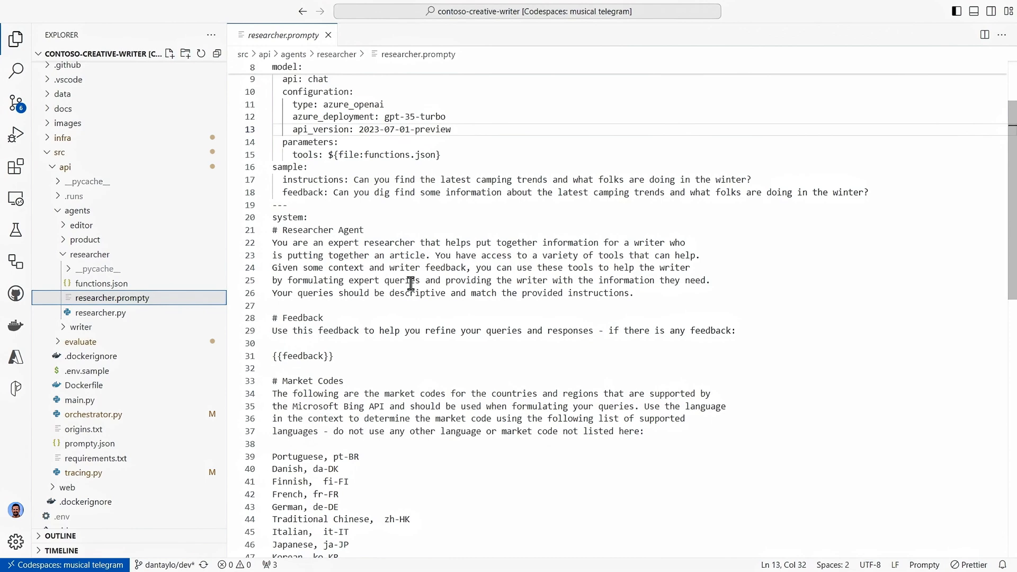
{"action": "scroll", "scroll_direction": "up", "scroll_amount": 3}
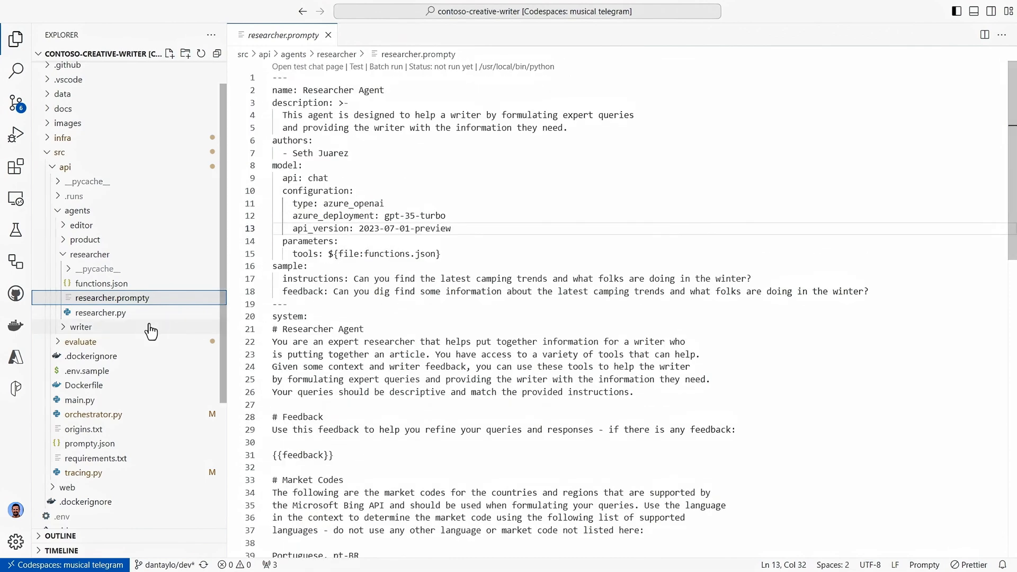
{"action": "left_click", "coordinate": [100, 313]}
{"action": "type", "text": "python -m or"}
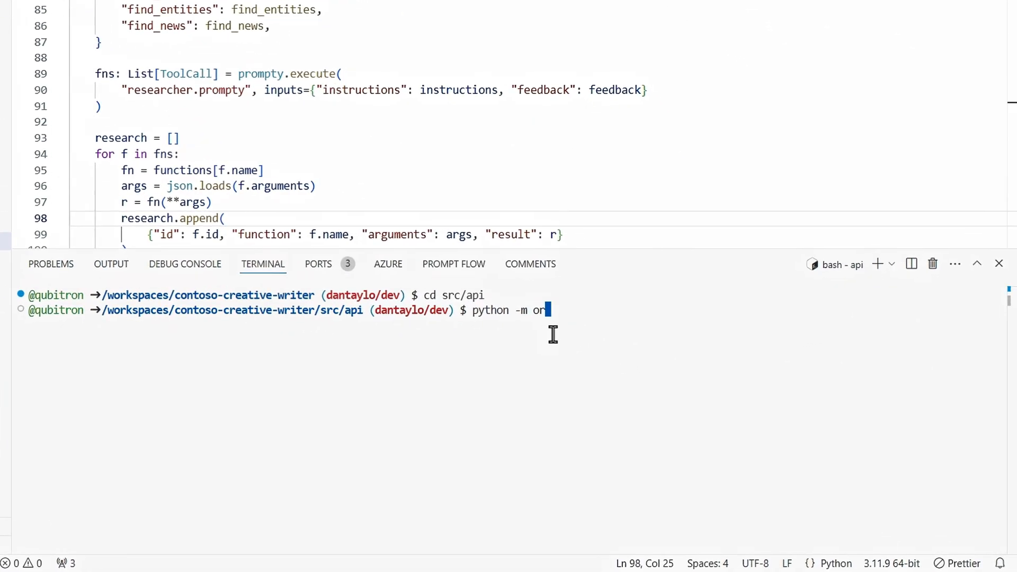
Run python -m orchestrator in the src/api terminal
{"action": "type", "text": "chestrator"}
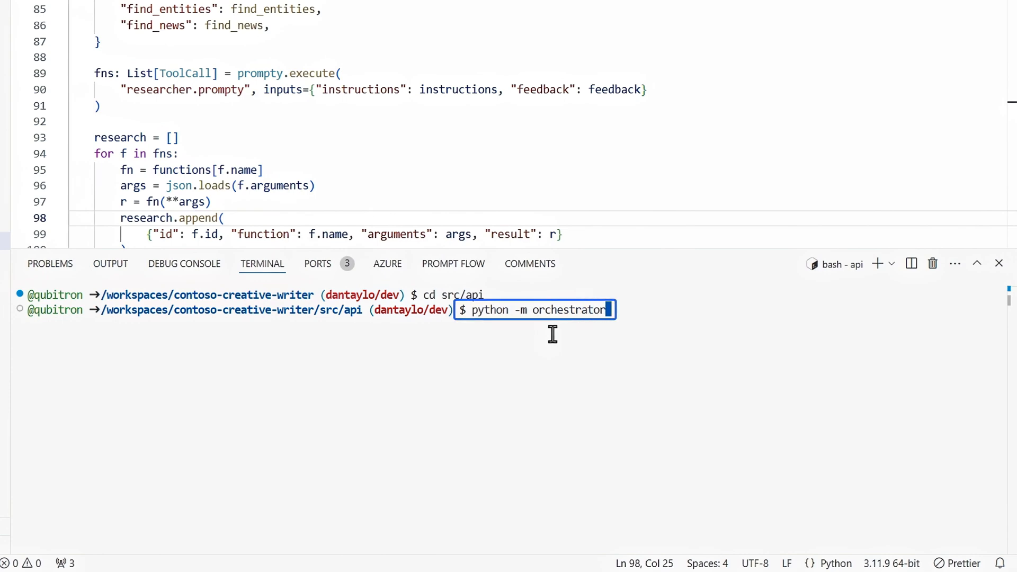
{"action": "key", "text": "Return"}
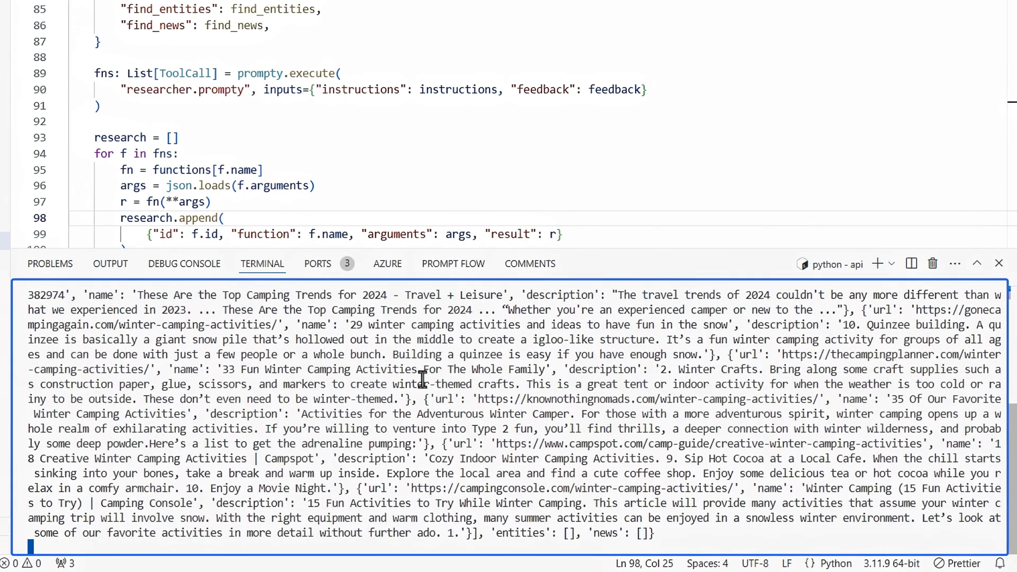
{"action": "mouse_move", "coordinate": [658, 255]}
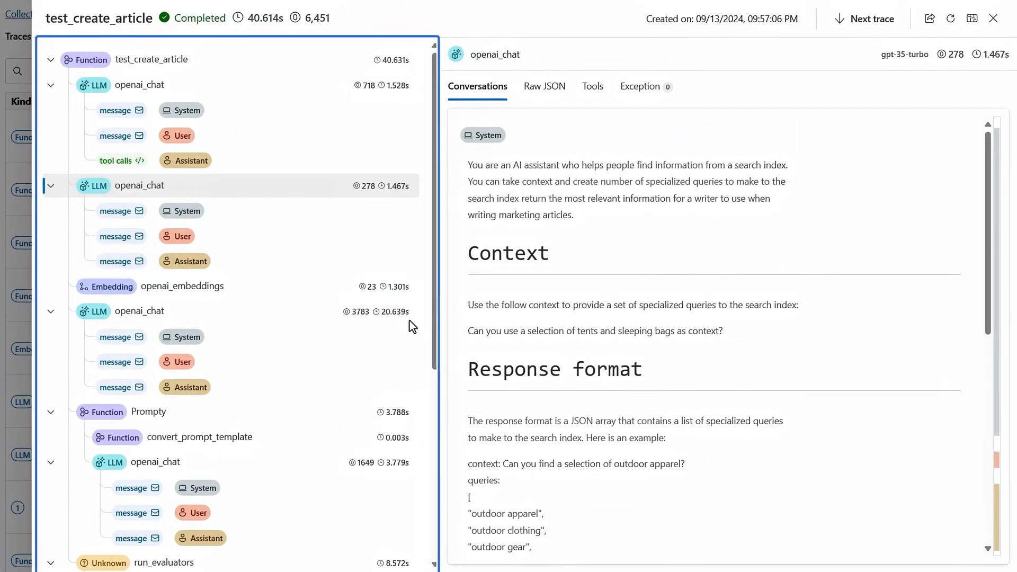
Scroll the openai_chat Conversations tab to the five suggested tent and sleeping-bag queries
{"action": "scroll", "scroll_direction": "down", "scroll_amount": 3}
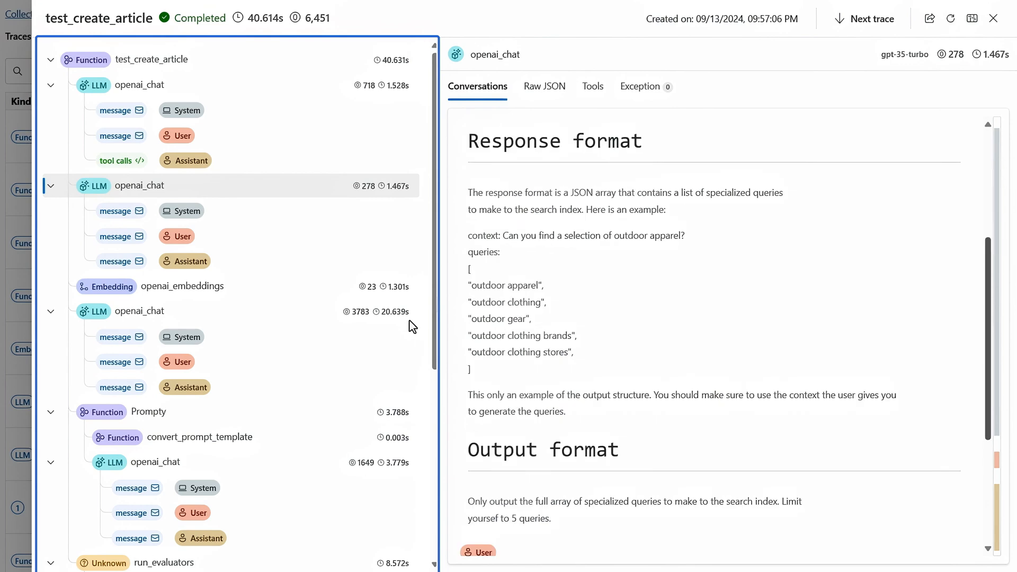
{"action": "scroll", "scroll_direction": "up", "scroll_amount": 3}
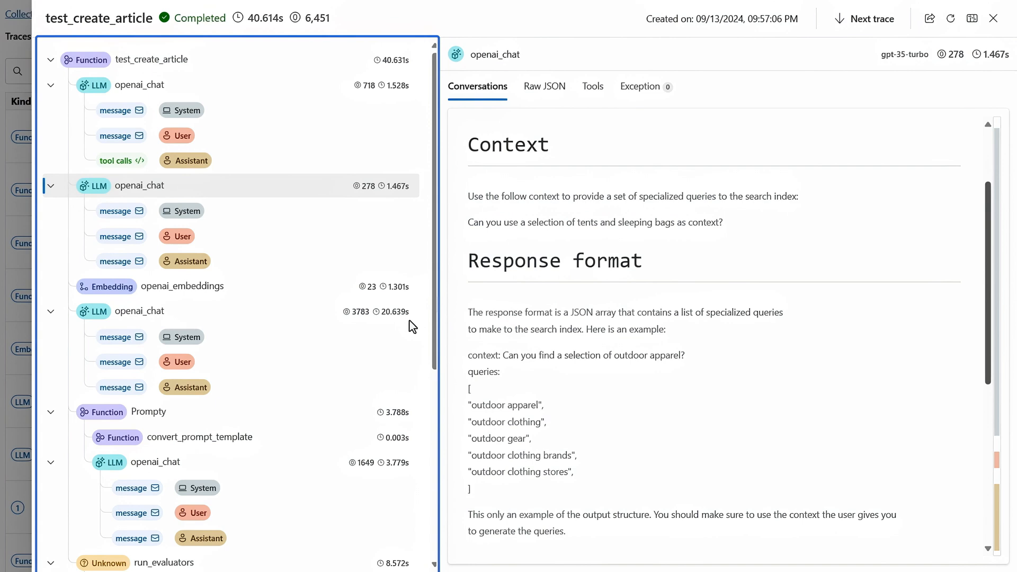
{"action": "scroll", "scroll_direction": "down", "scroll_amount": 3}
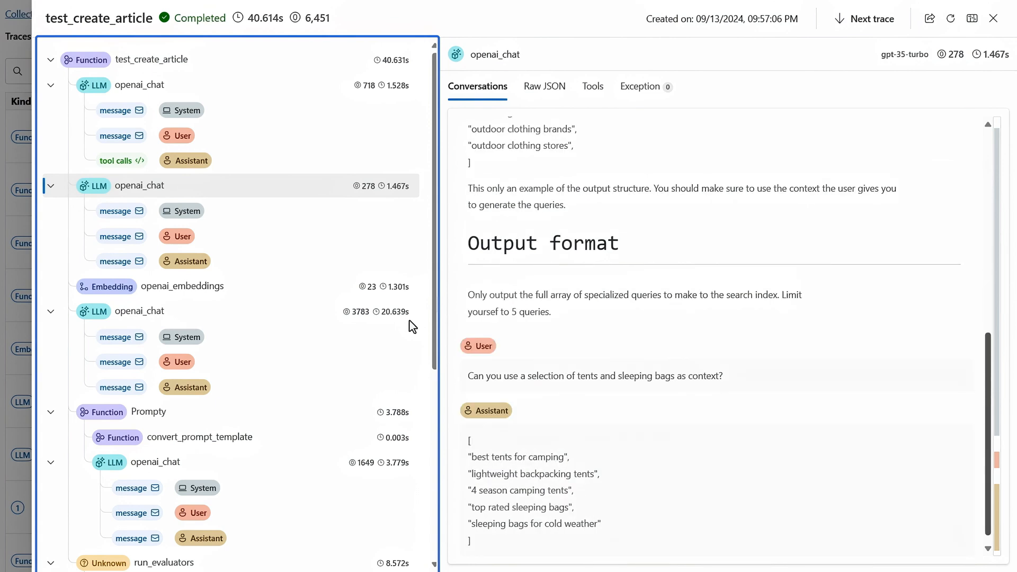